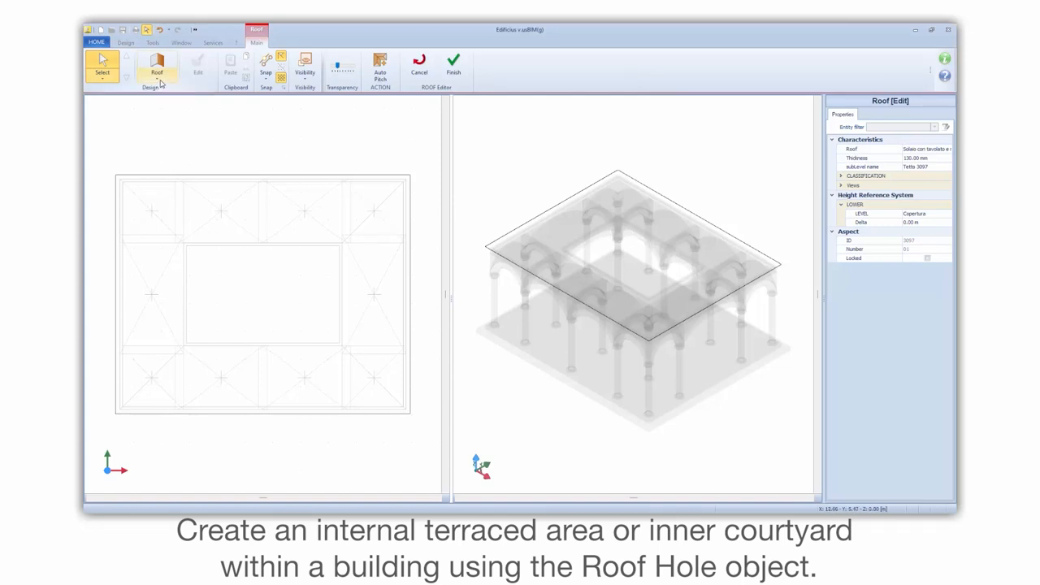
Step: Pick Roof hole from the roof object type dropdown
left_click(156, 69)
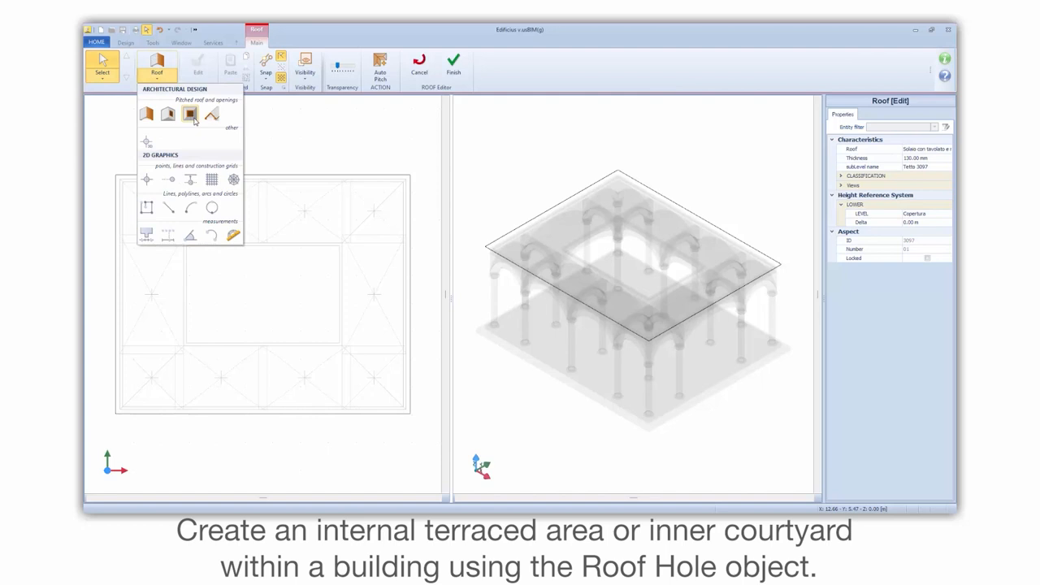
left_click(190, 113)
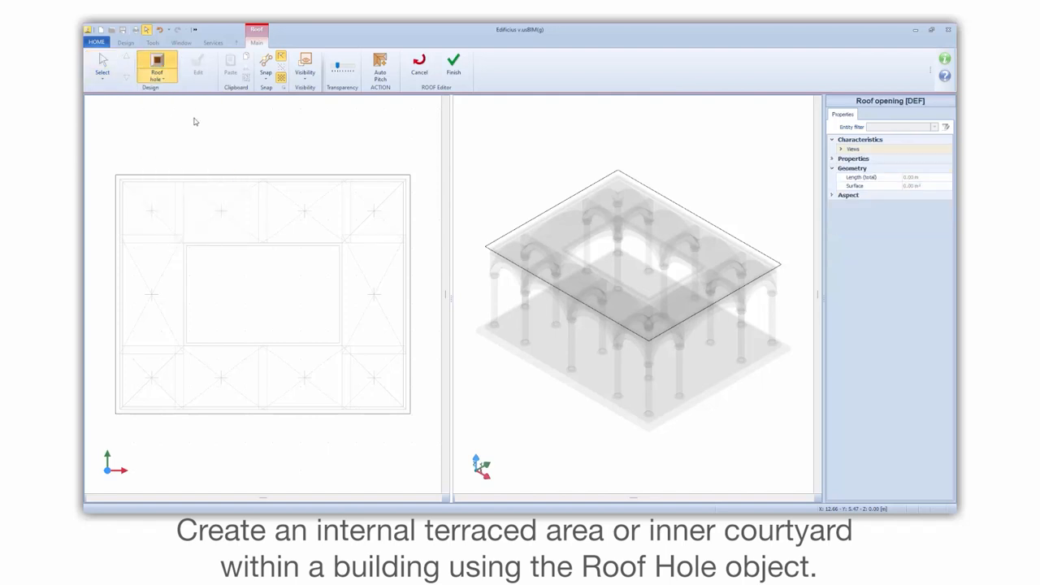
mouse_move(192, 198)
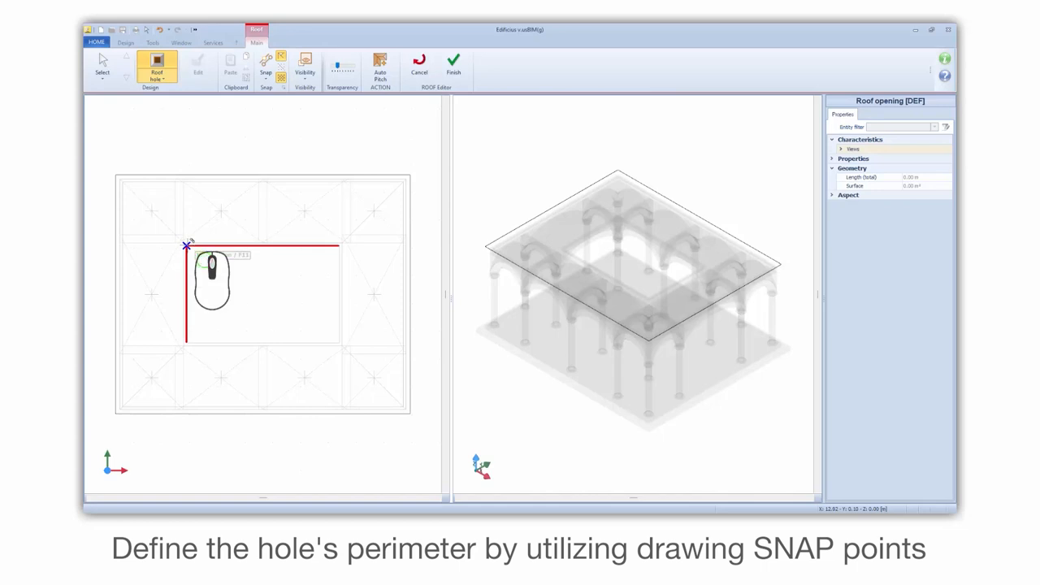
Step: Trace the hole outline between the courtyard corners and close the polyline
left_click(186, 340)
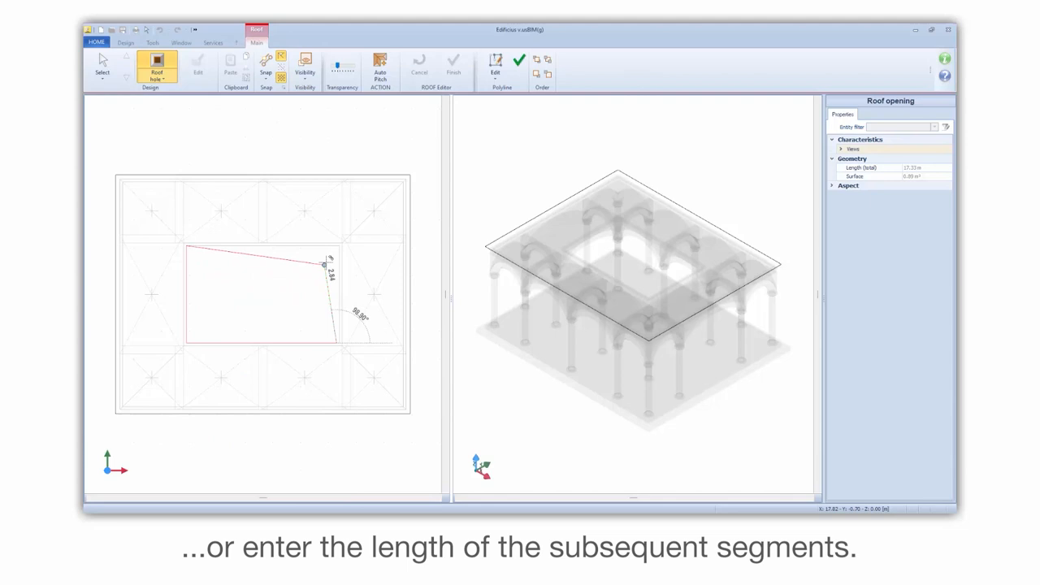
left_click(335, 245)
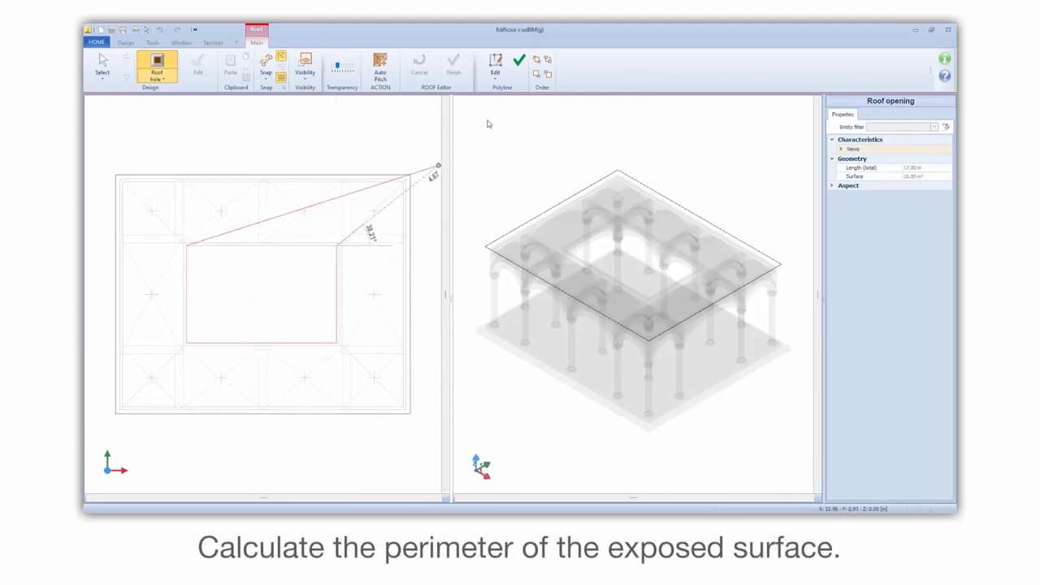
left_click(519, 60)
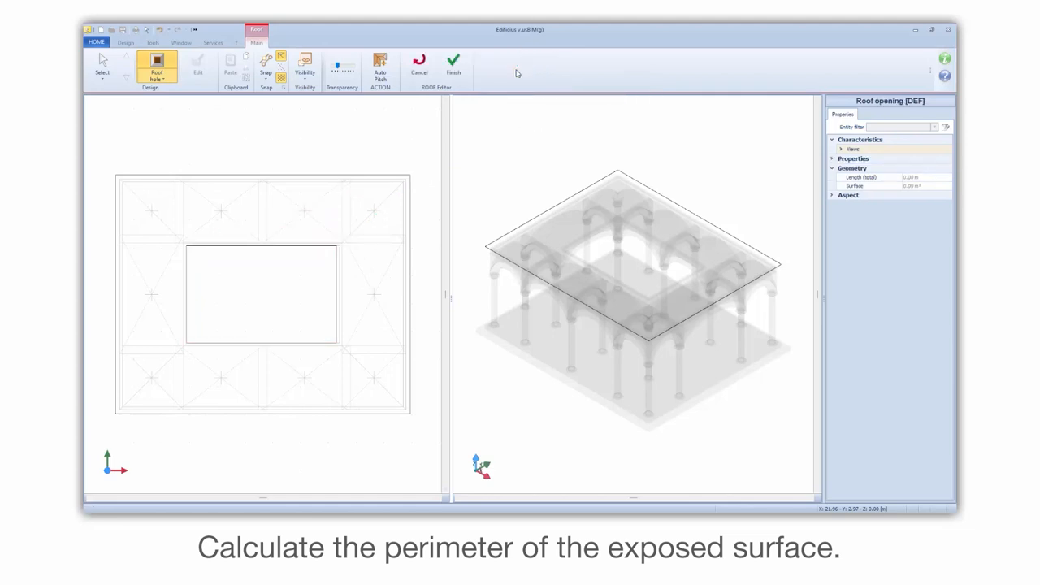
mouse_move(297, 216)
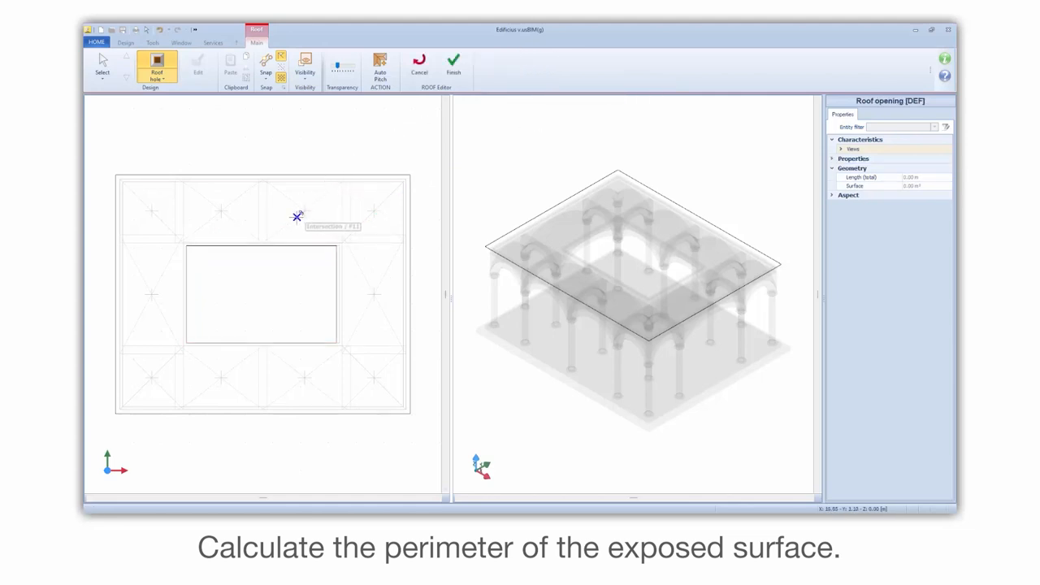
mouse_move(234, 250)
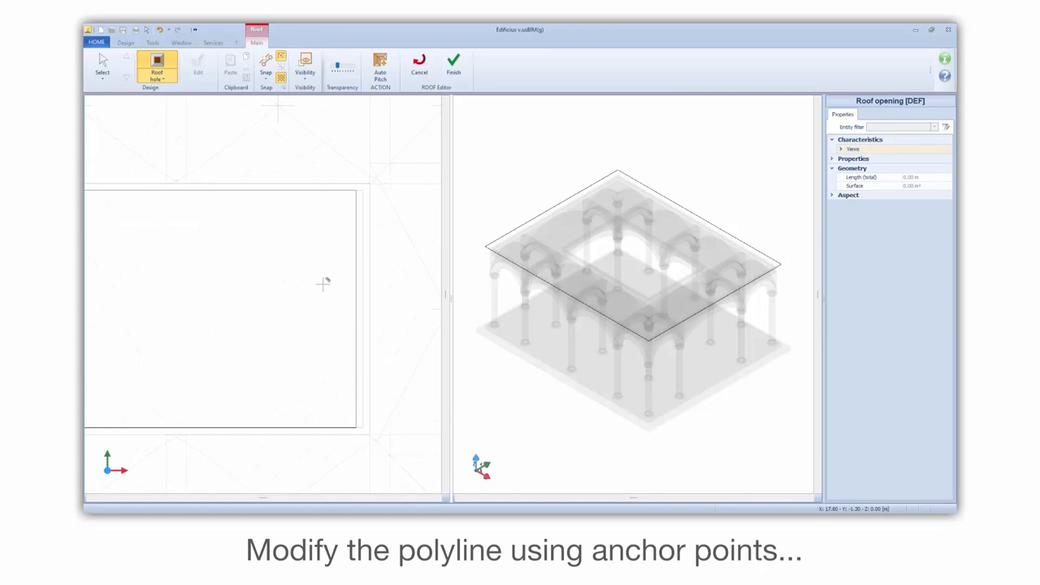
left_click(102, 67)
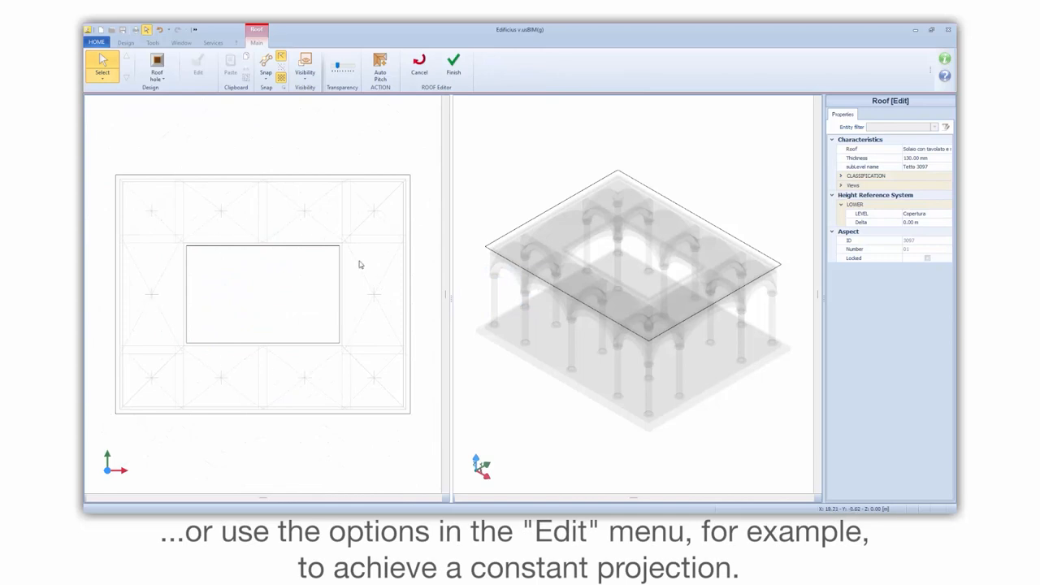
mouse_move(187, 316)
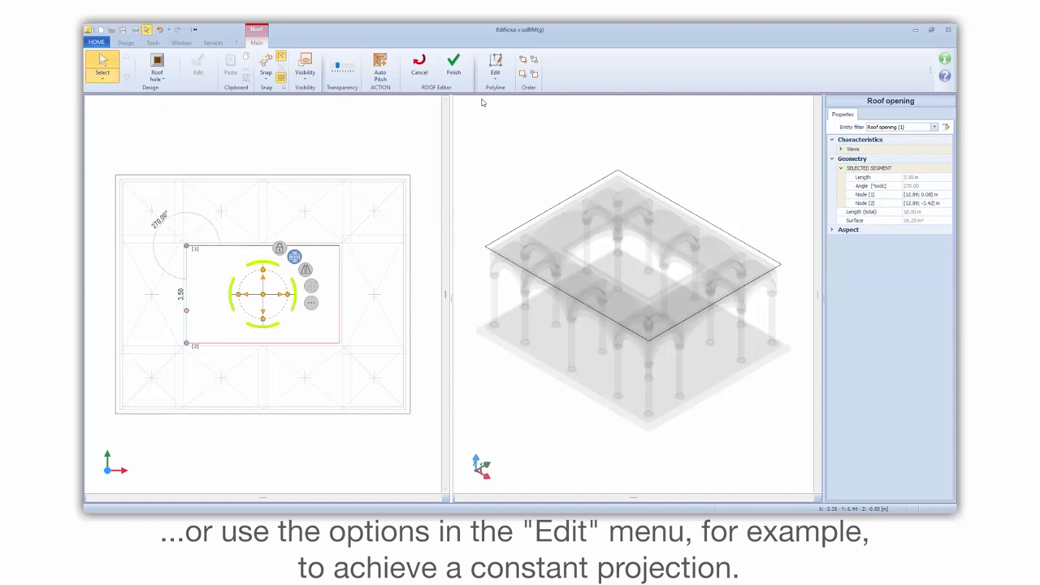
left_click(495, 67)
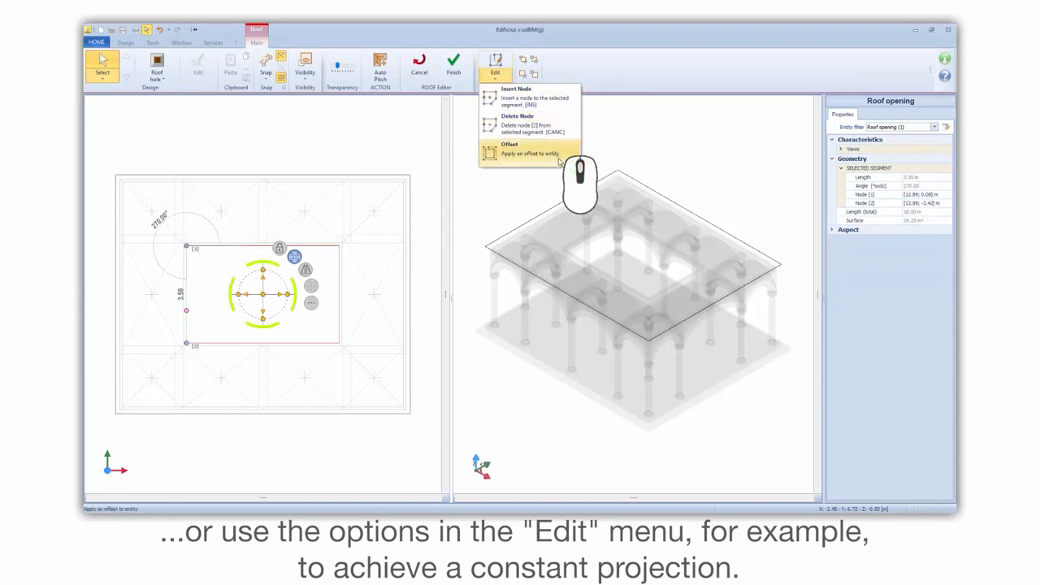
left_click(509, 148)
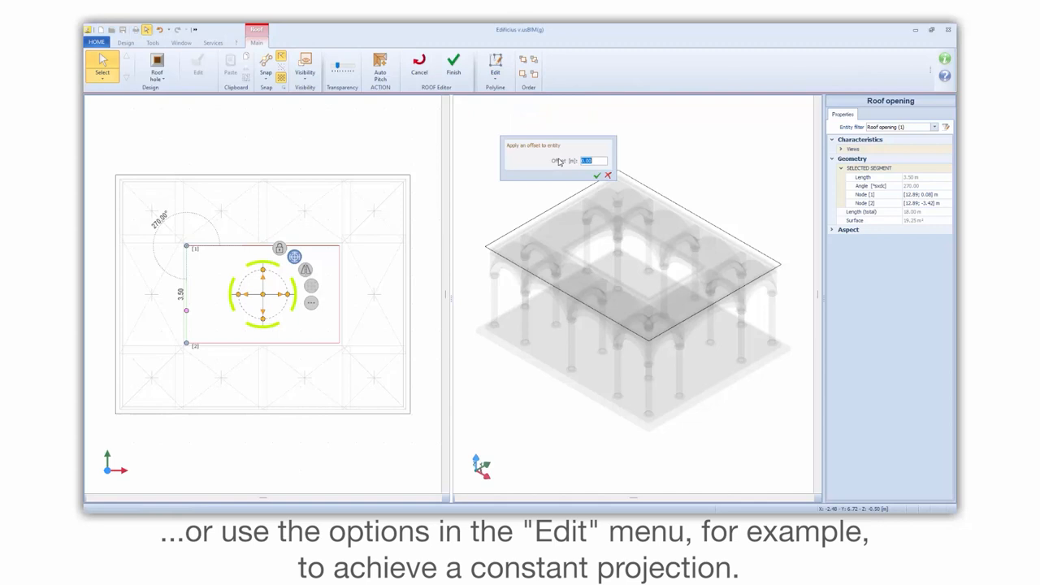
type("-0.4")
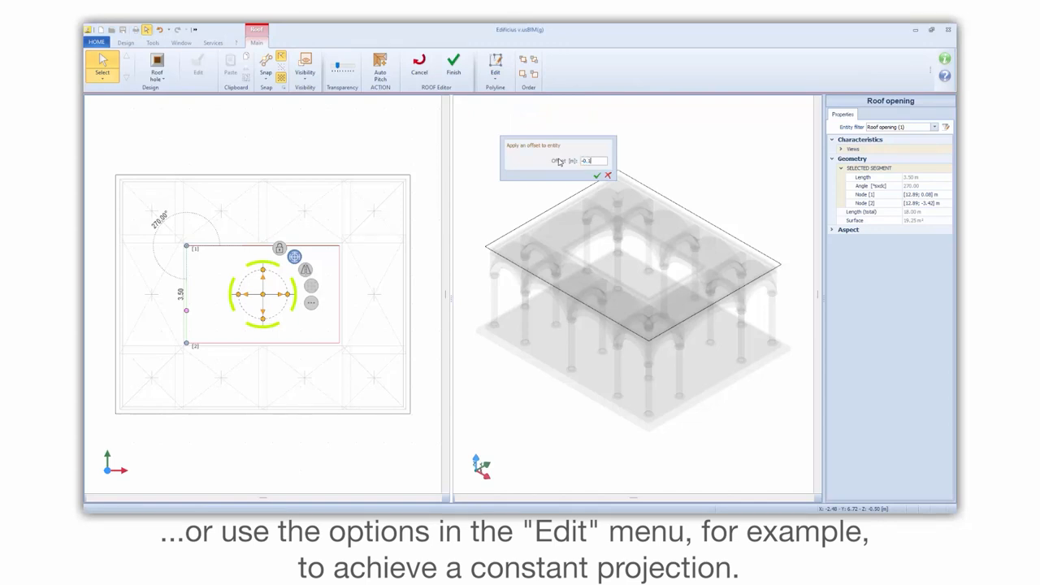
type("-0.19")
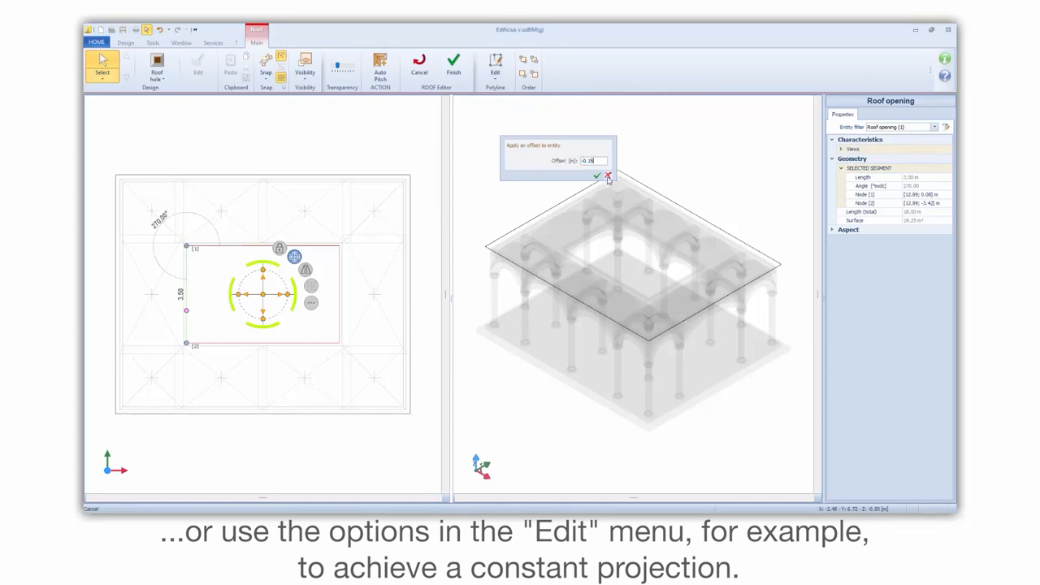
left_click(596, 176)
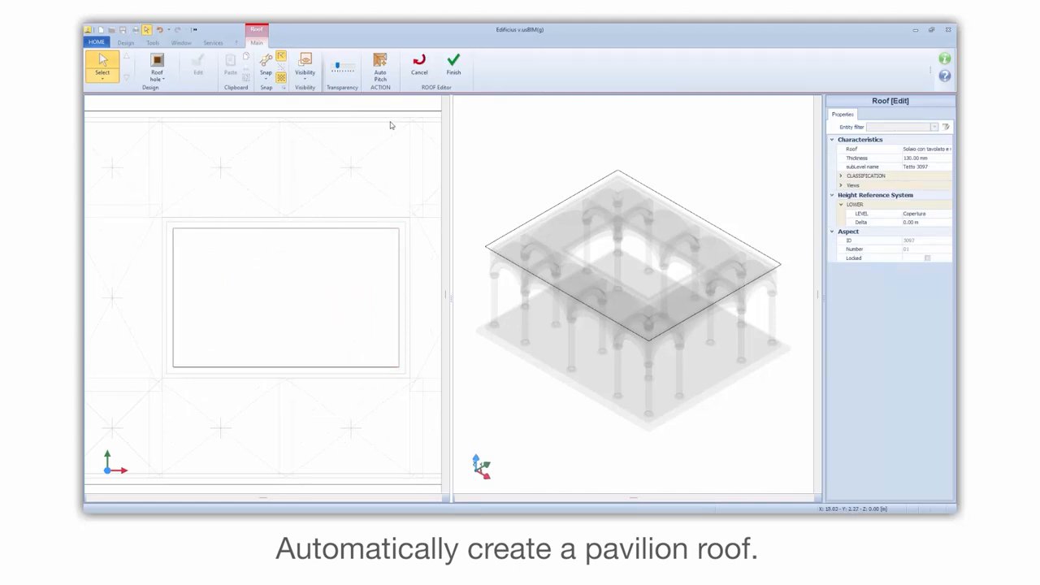
Step: Auto-pitch all roof edges at 25% inclination
left_click(380, 66)
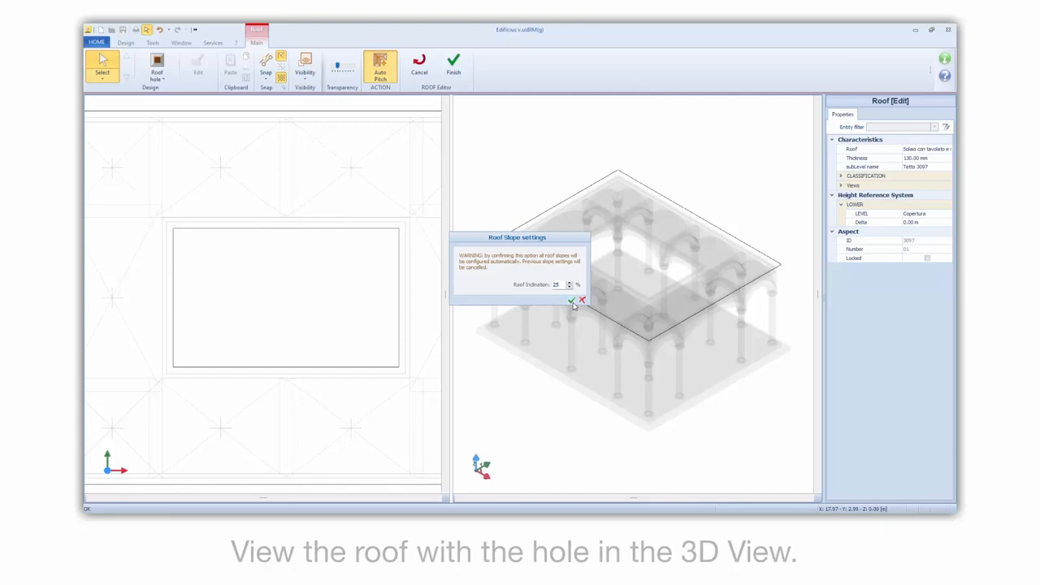
left_click(572, 301)
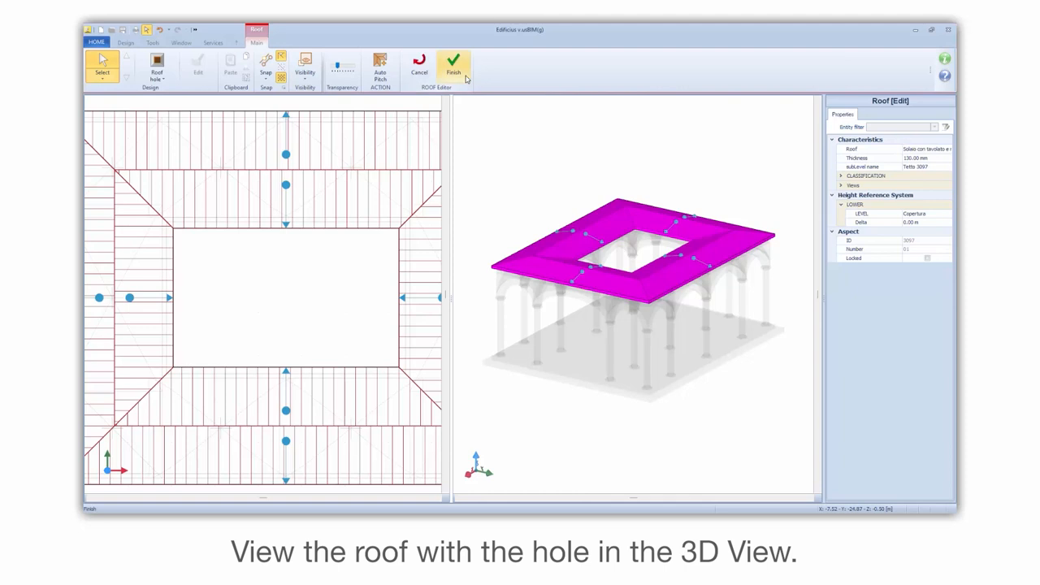
Step: Finish the Roof Editor to show the tiled pavilion roof in 3D
left_click(453, 65)
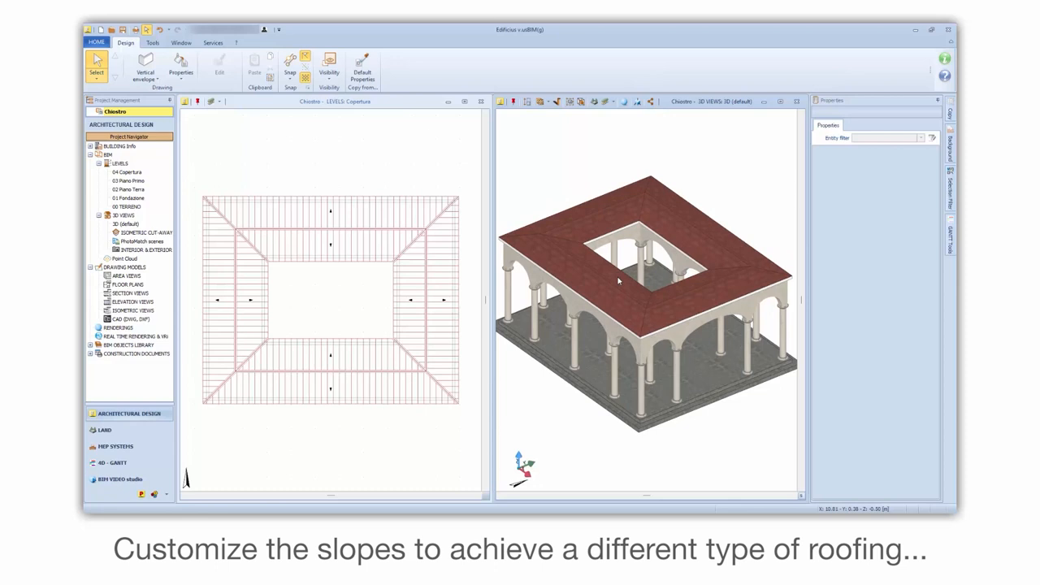
Step: Select the pavilion roof in 3D and reopen it in the Roof Editor
left_click(642, 280)
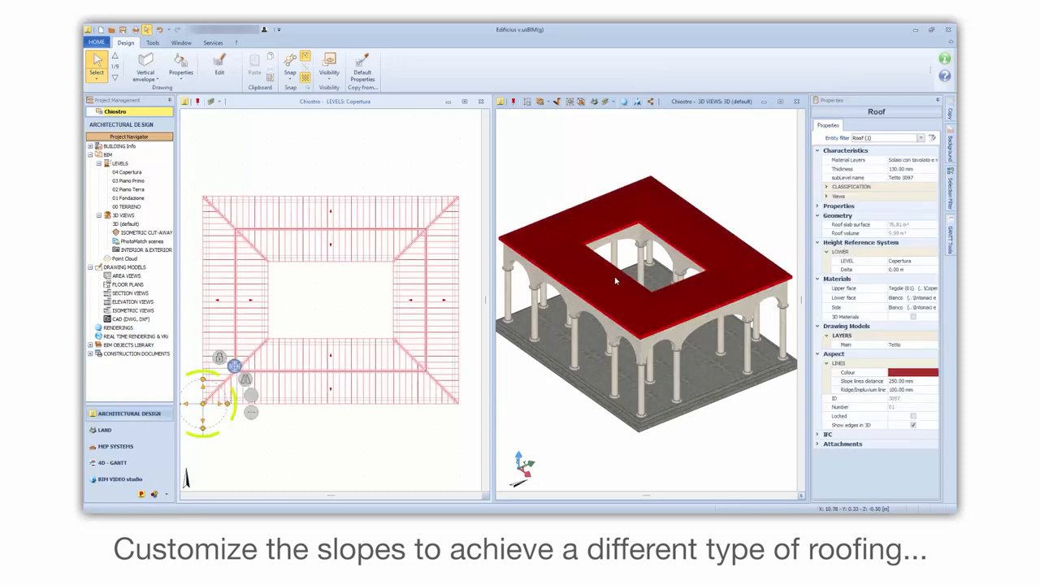
left_click(218, 69)
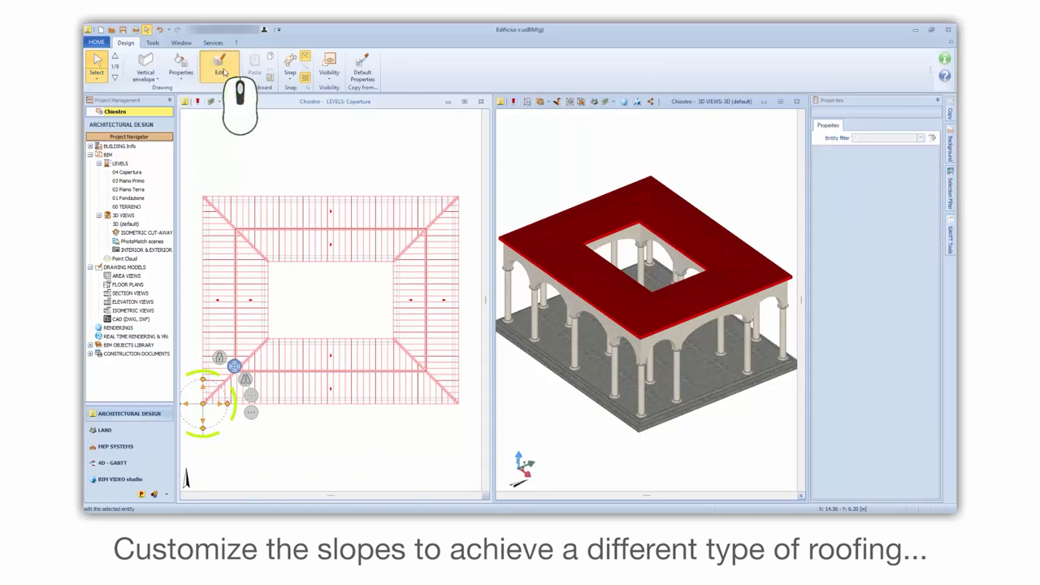
left_click(219, 67)
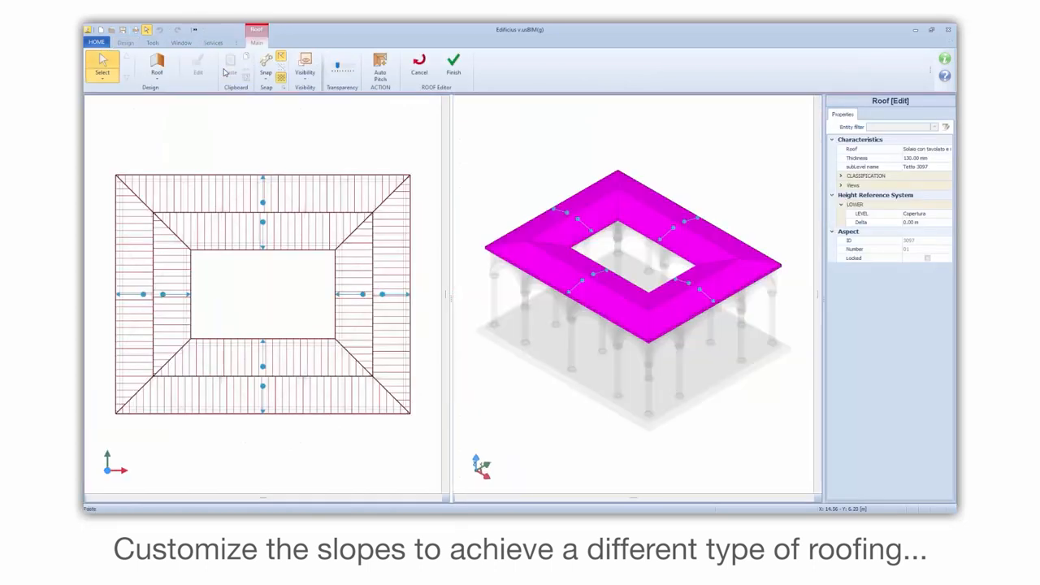